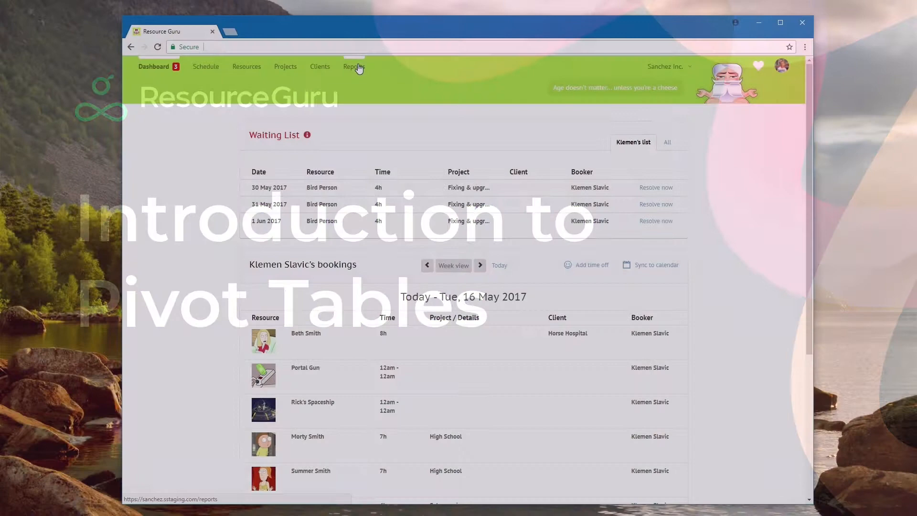
Step: In Reports, choose a custom period covering 8 May to 18 June 2017
left_click(353, 66)
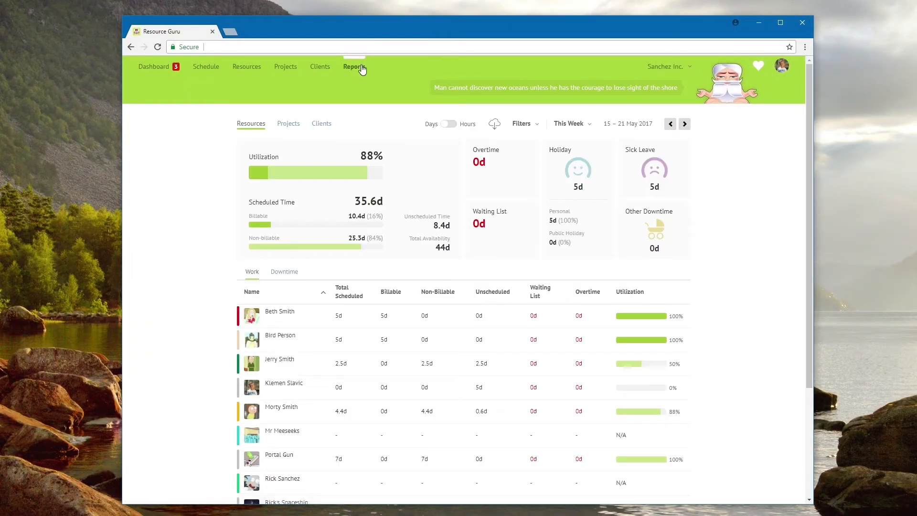
left_click(569, 123)
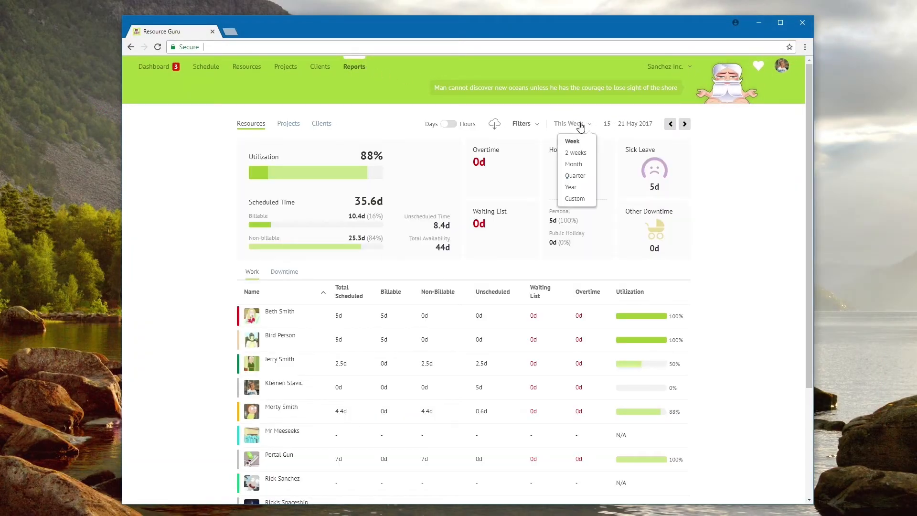
left_click(574, 198)
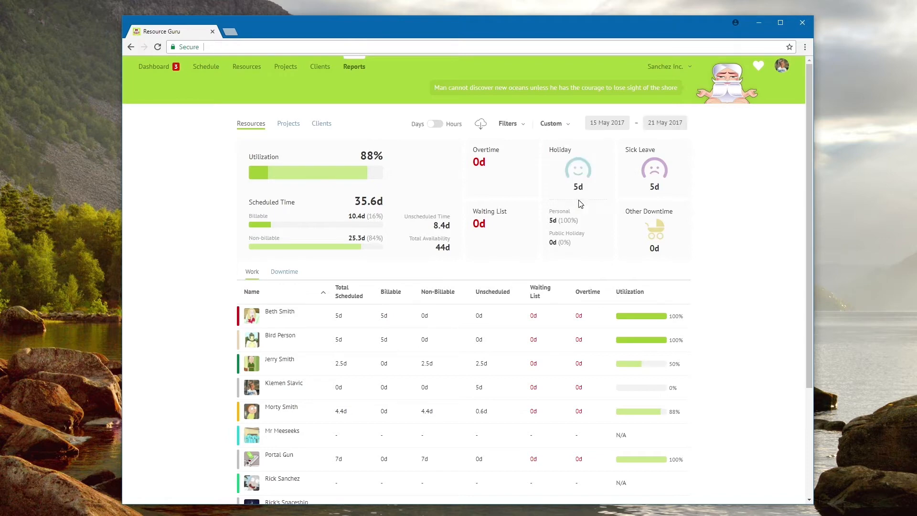
left_click(606, 122)
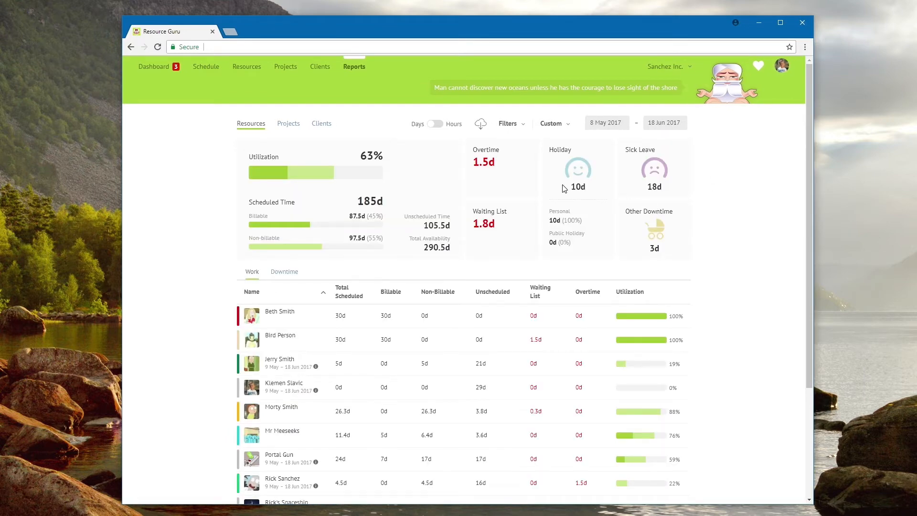
Step: Generate the downloadable export of the report and acknowledge the notice
left_click(479, 123)
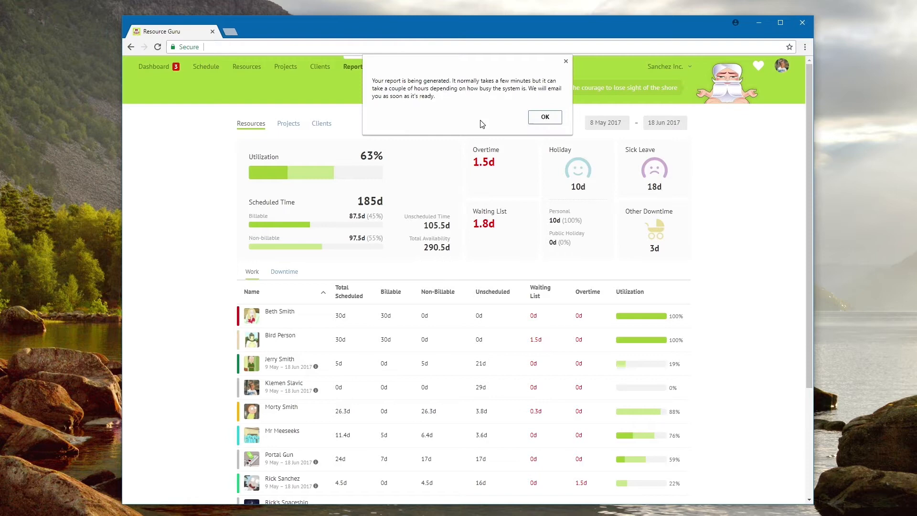
left_click(544, 117)
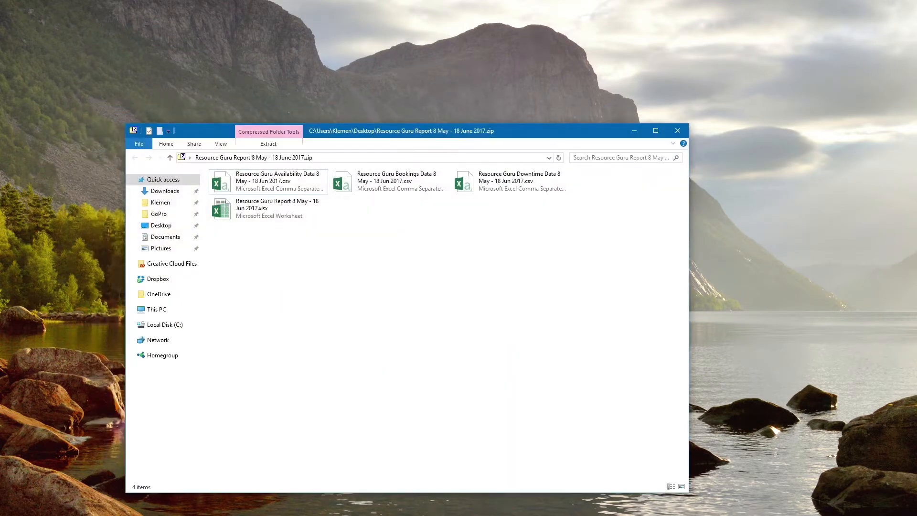
Step: From the extracted zip, launch 'Resource Guru Report 8 May - 18 Jun 2017.xlsx'
left_click(269, 209)
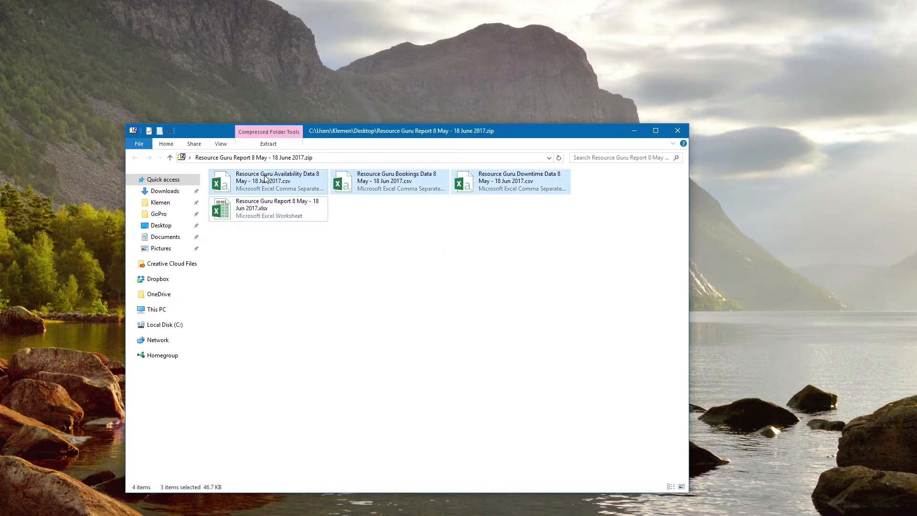
left_click(346, 272)
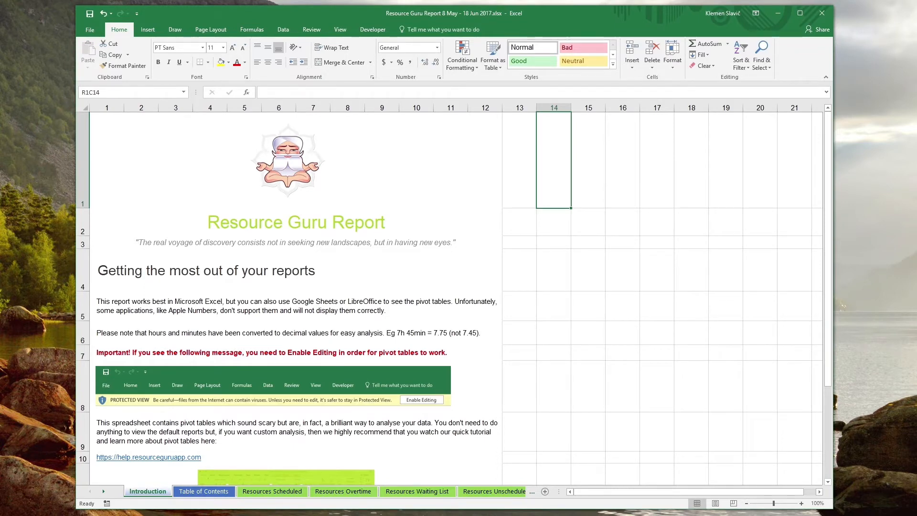
mouse_move(300, 254)
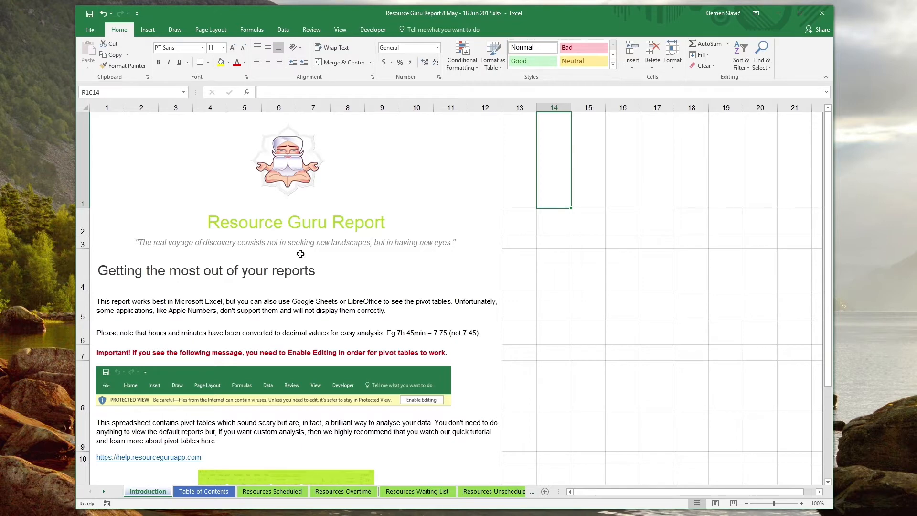
mouse_move(516, 305)
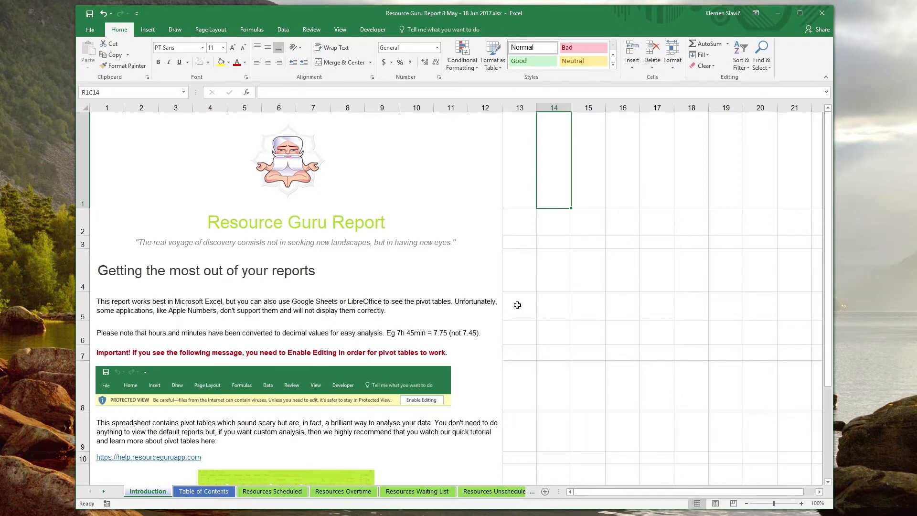
mouse_move(306, 413)
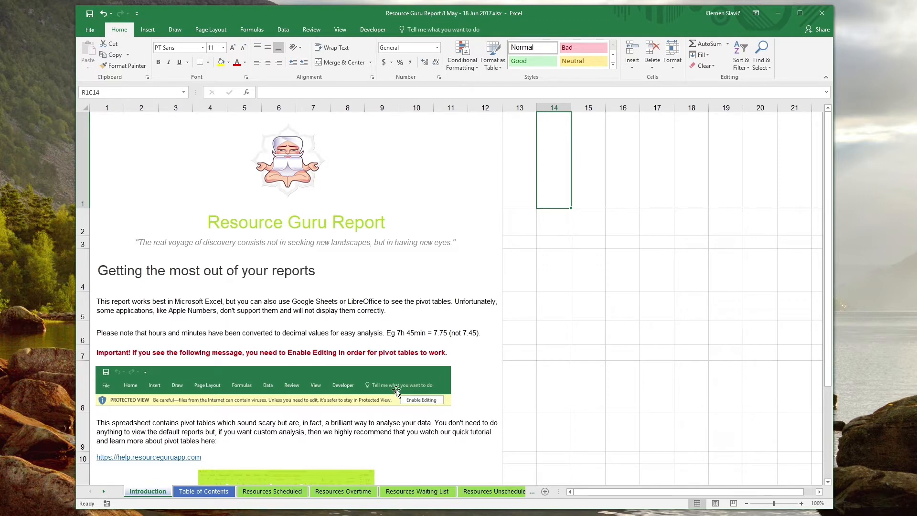
mouse_move(425, 410)
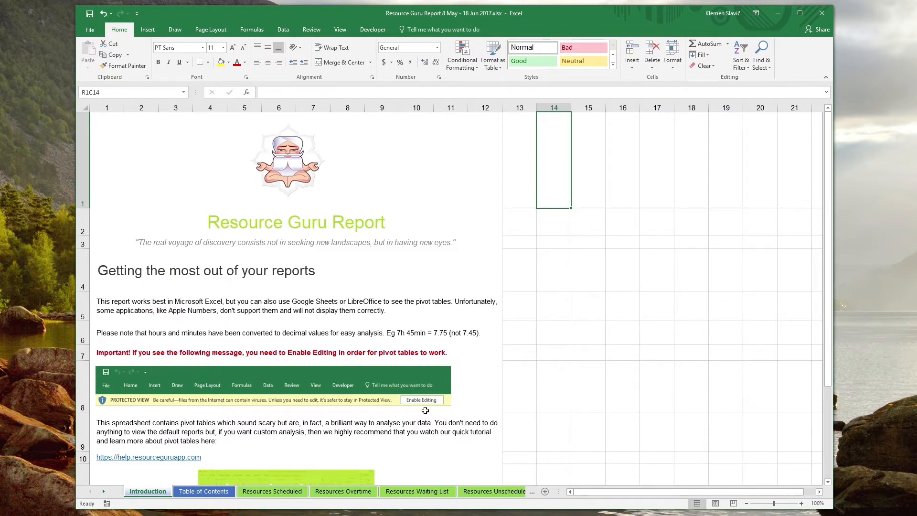
mouse_move(348, 408)
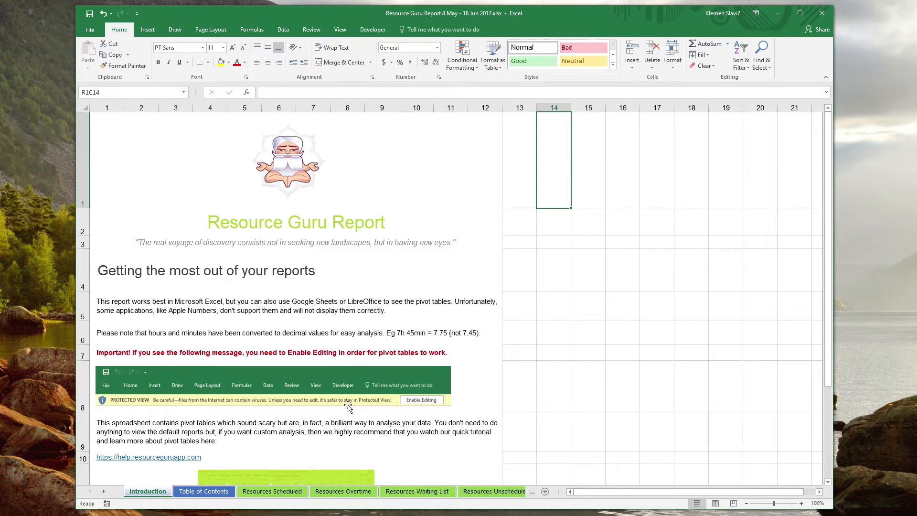
Step: Switch from the Introduction sheet to the Table of Contents sheet
left_click(204, 491)
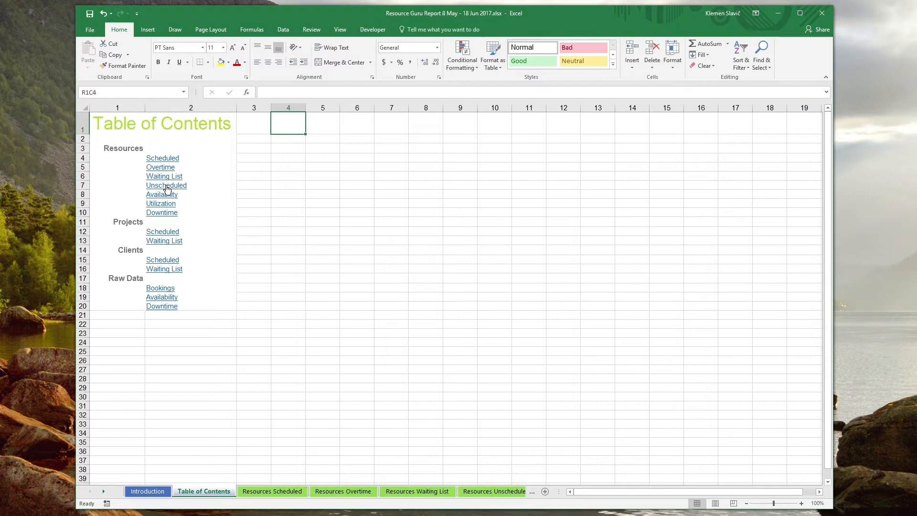
mouse_move(124, 402)
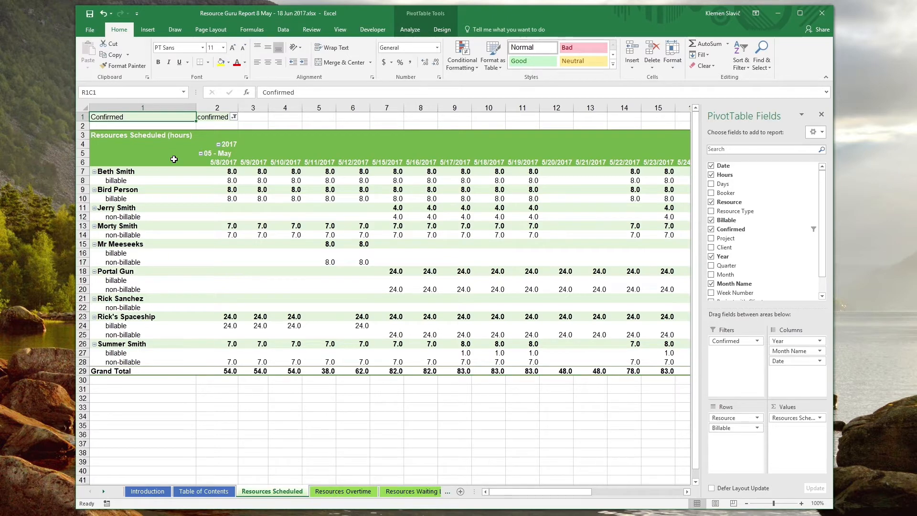
mouse_move(220, 247)
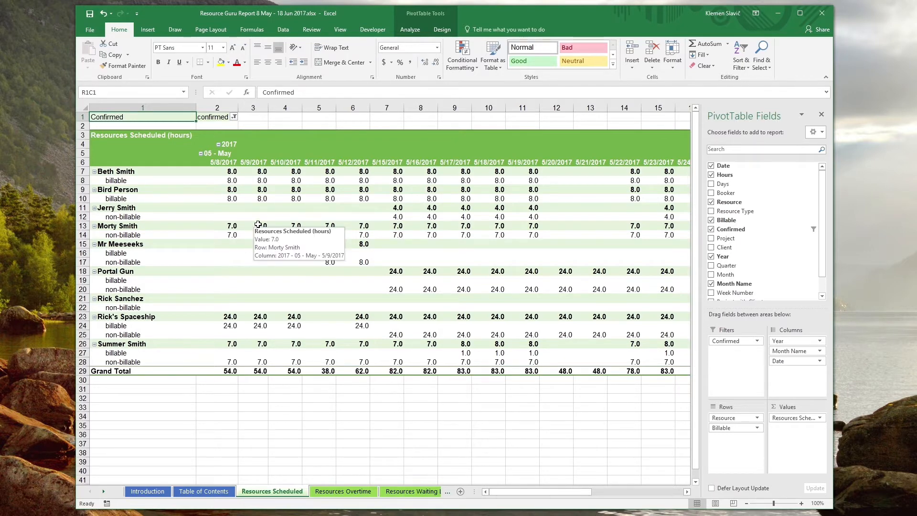
mouse_move(127, 283)
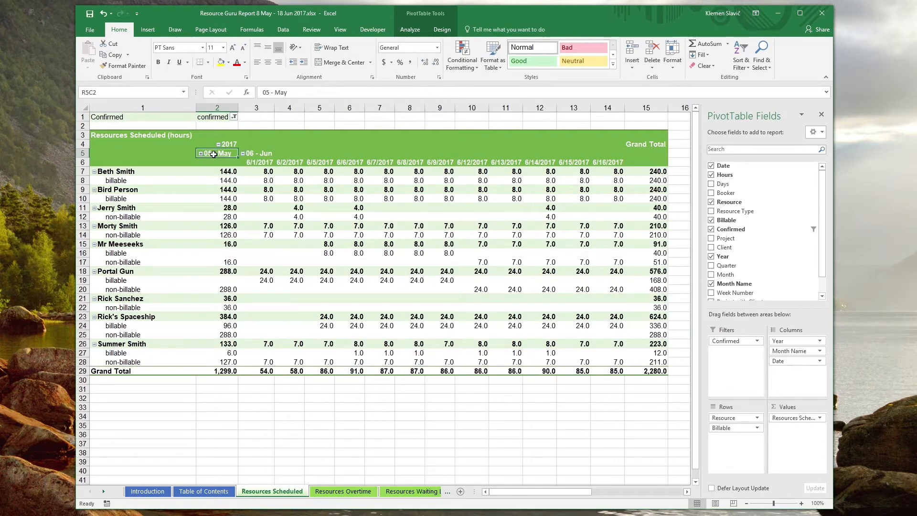
mouse_move(226, 258)
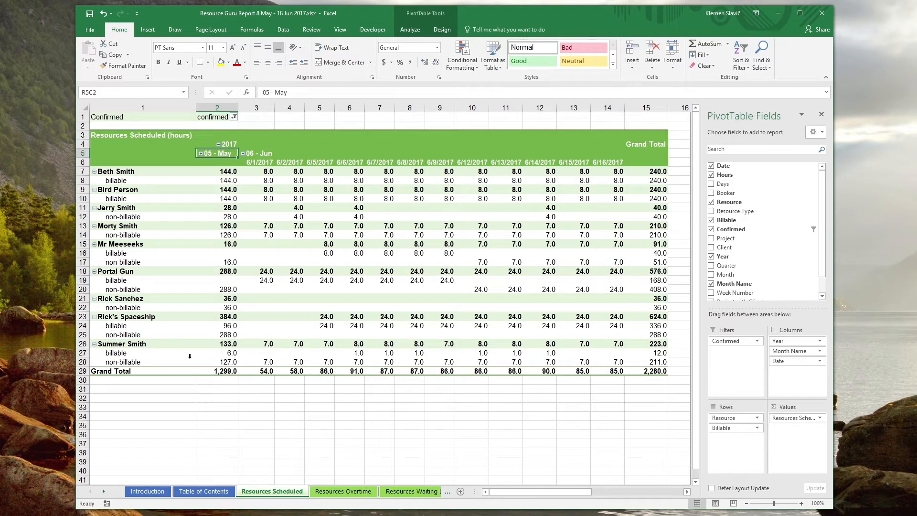
mouse_move(245, 158)
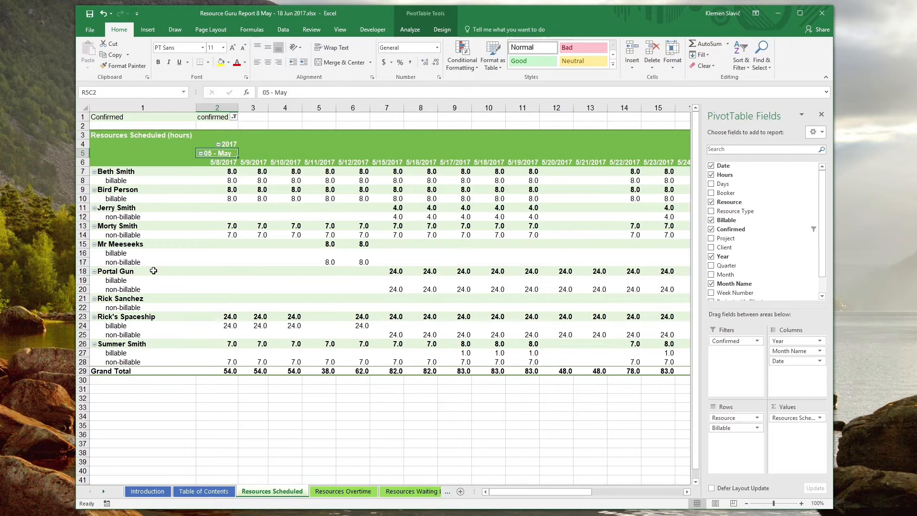
Step: Select the Rick's Spaceship row in the Resources Scheduled pivot and toggle its grouping
left_click(126, 316)
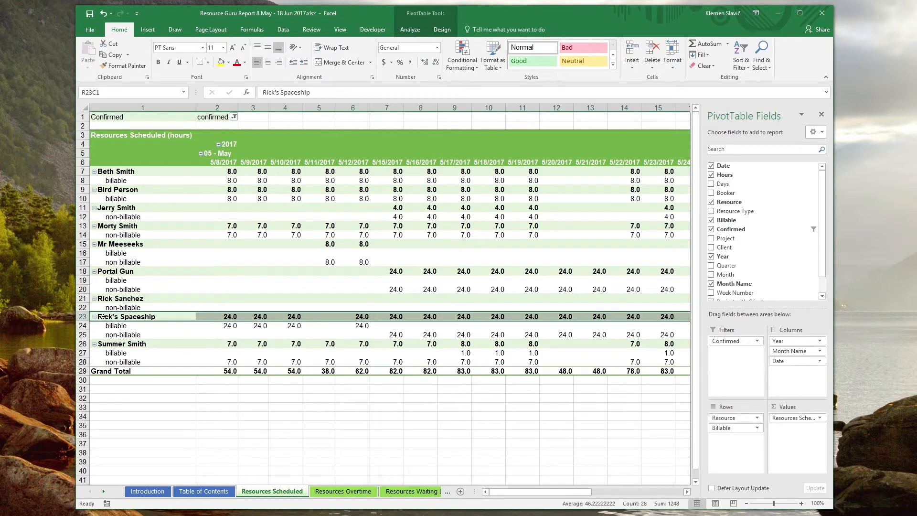
left_click(94, 316)
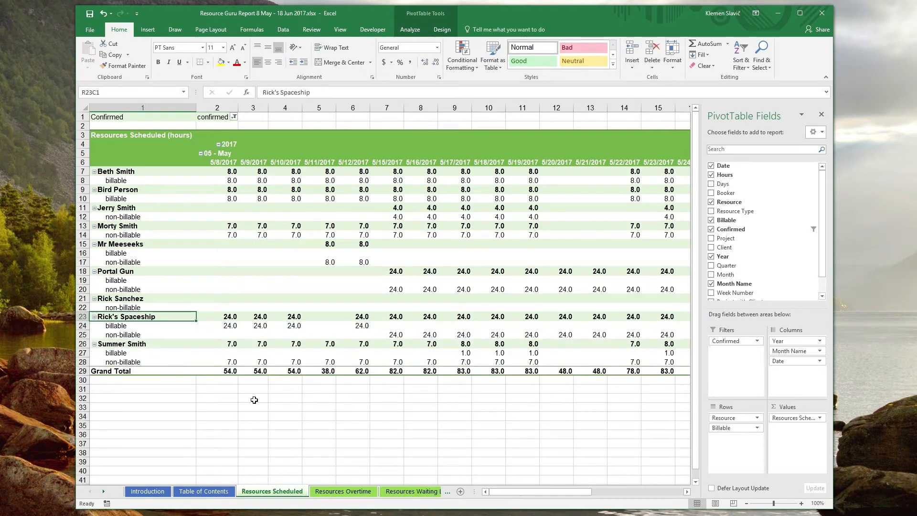
mouse_move(735, 98)
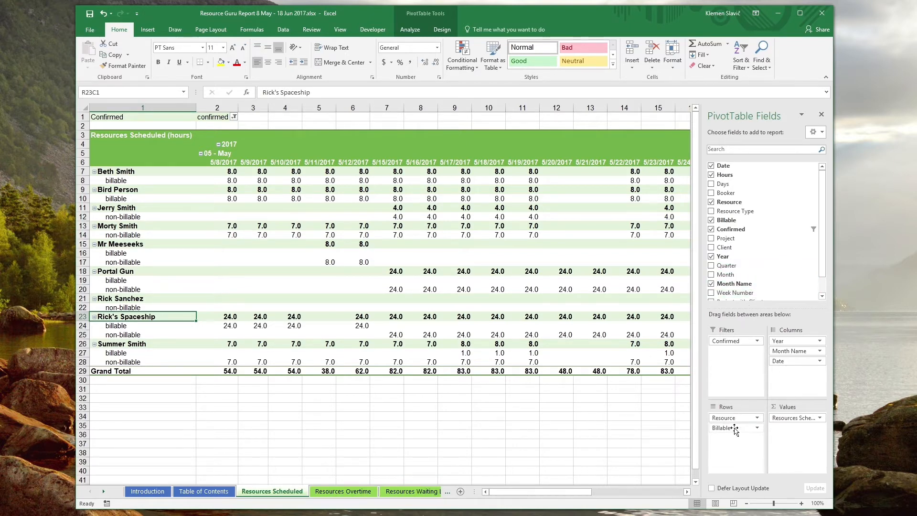
mouse_move(736, 360)
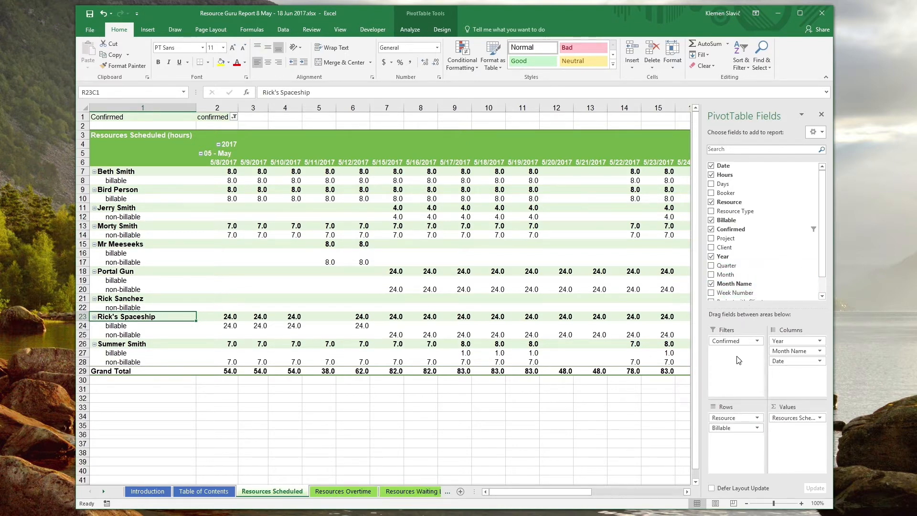
mouse_move(710, 327)
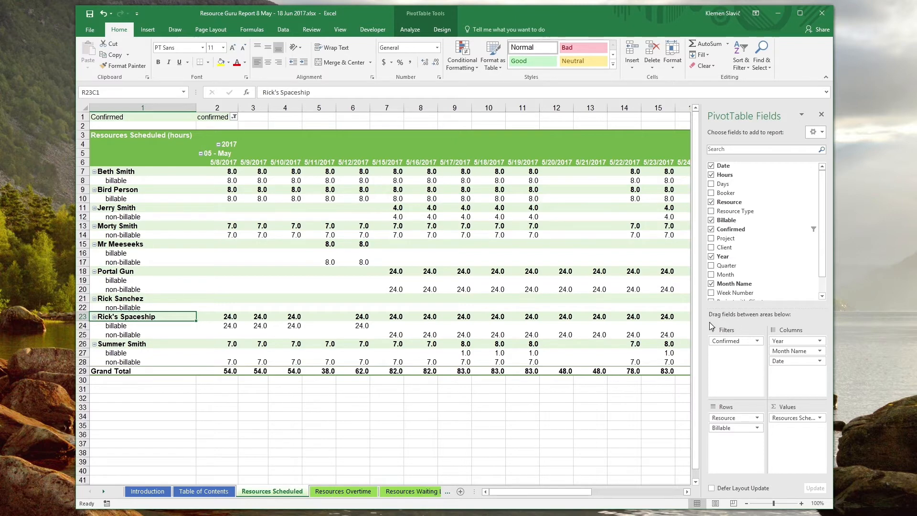
mouse_move(736, 357)
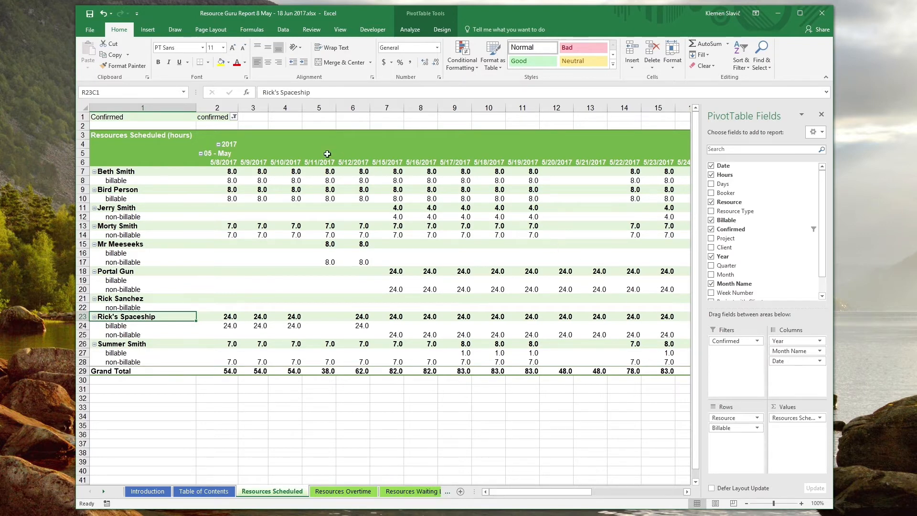
Step: Show the Confirmed report filter's choices from cell B1
left_click(234, 117)
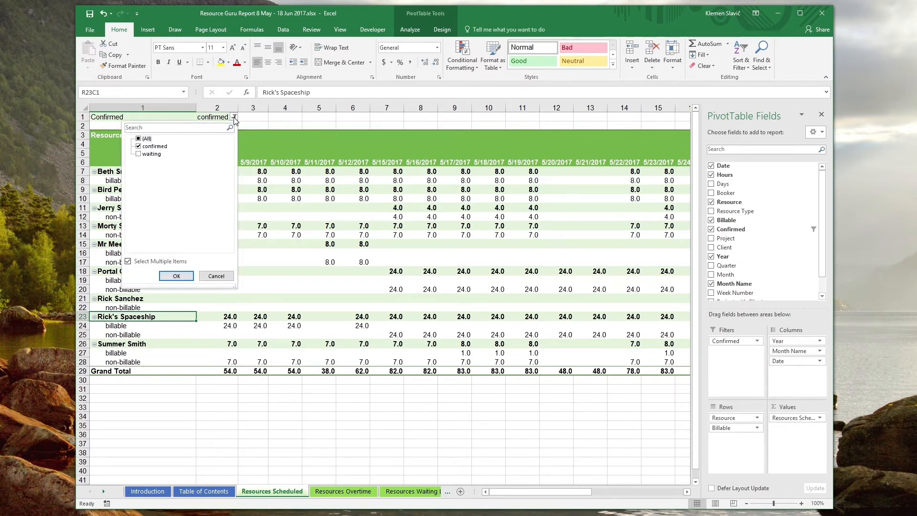
mouse_move(189, 161)
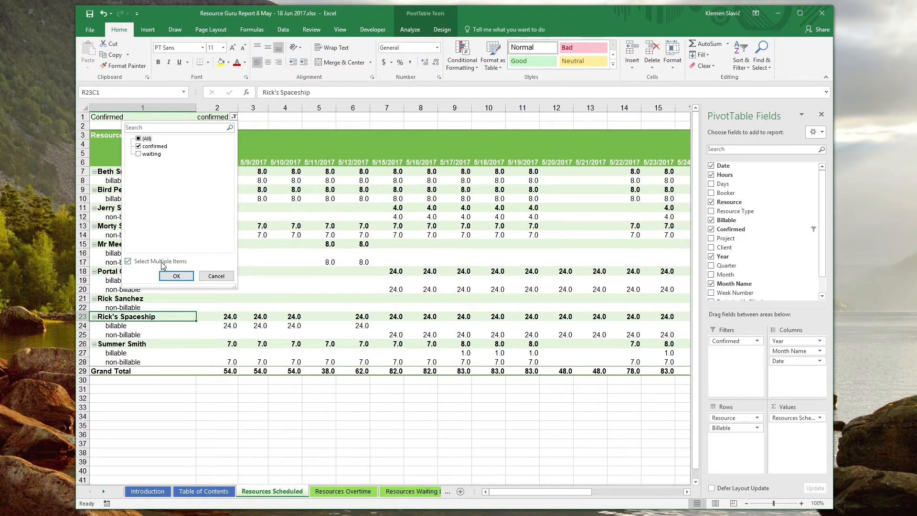
Step: Keep only 'confirmed' ticked and apply the filter
left_click(176, 275)
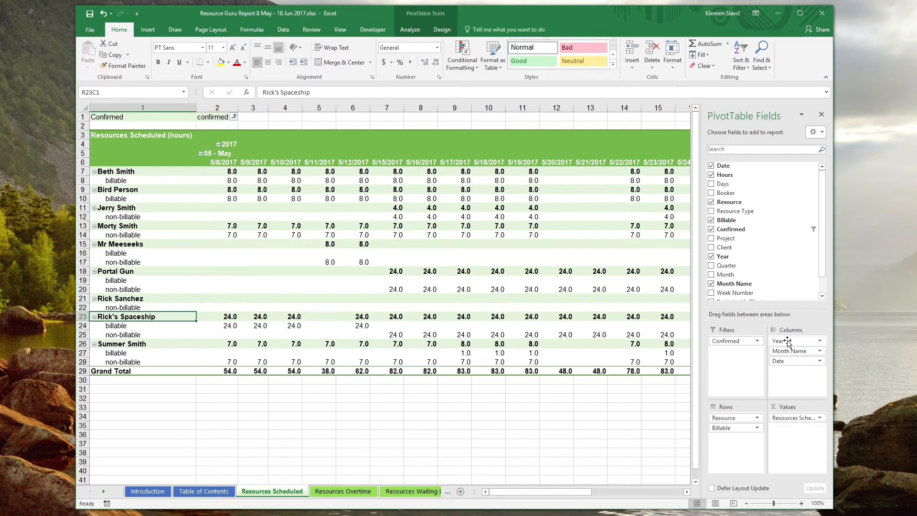
mouse_move(806, 366)
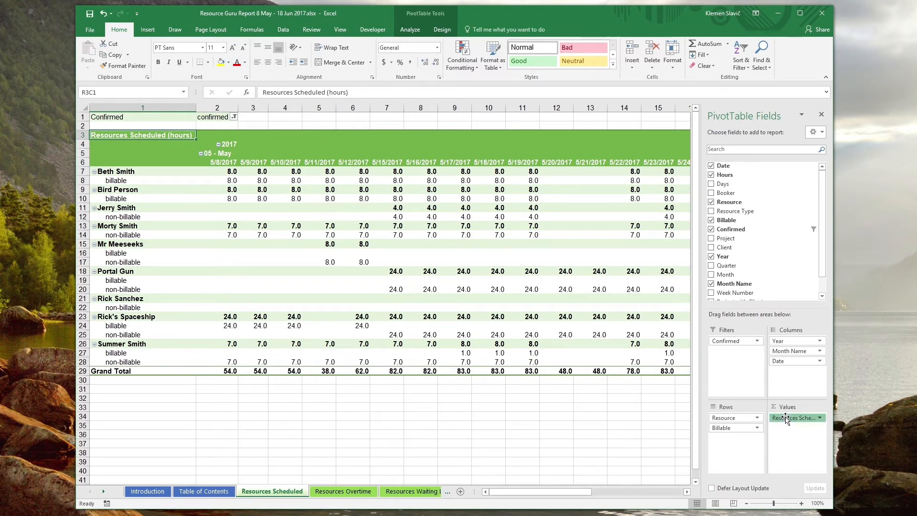
left_click(794, 418)
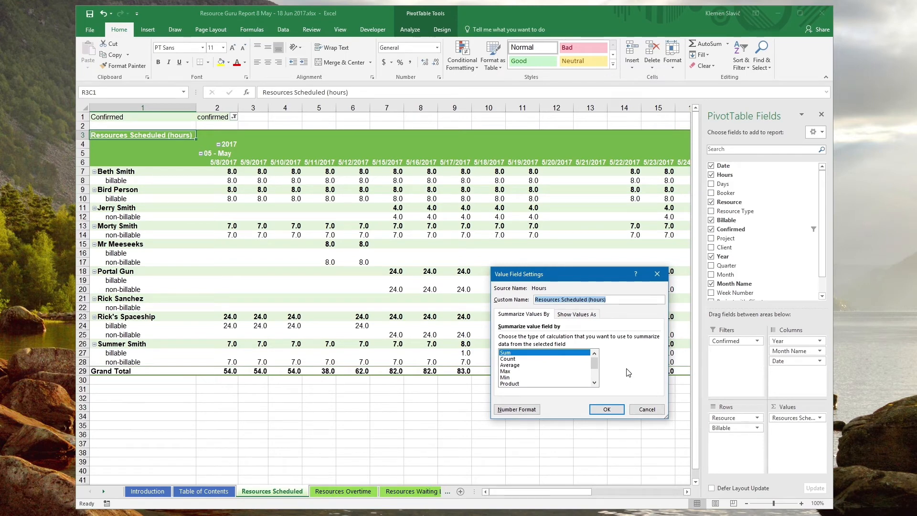
mouse_move(627, 363)
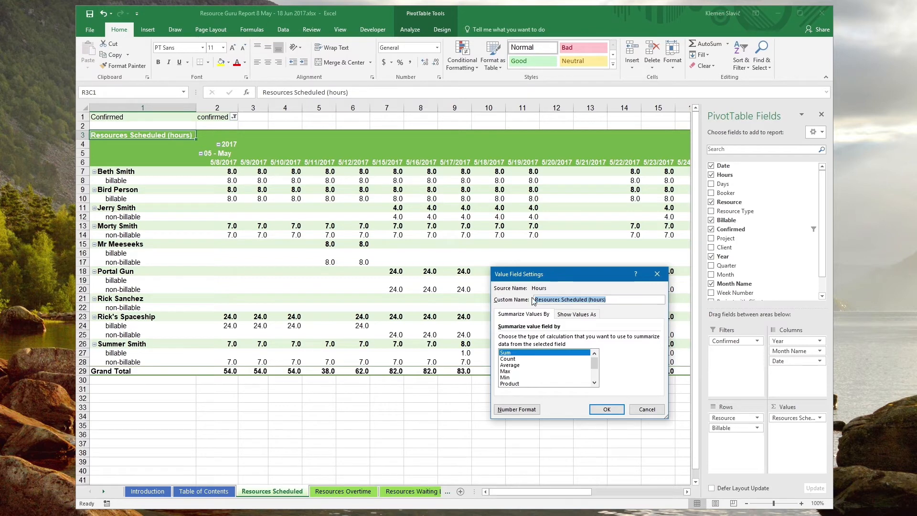
left_click(606, 298)
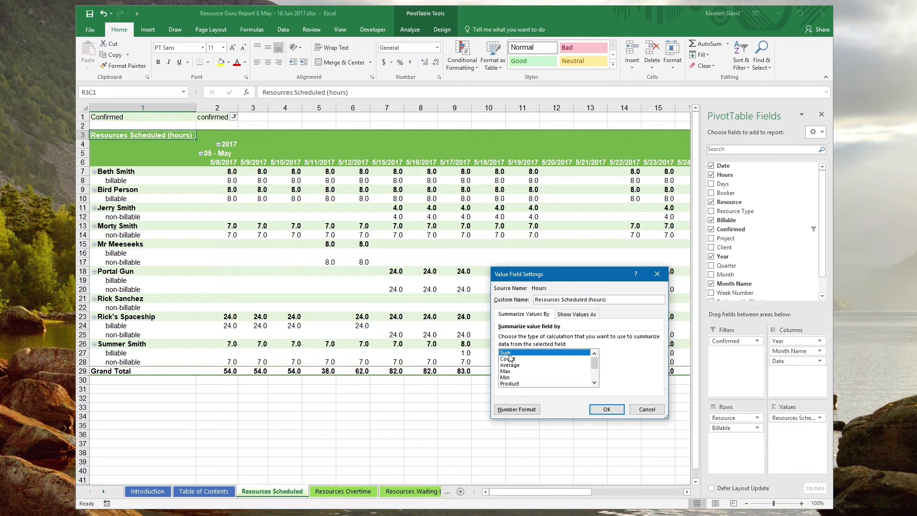
mouse_move(646, 409)
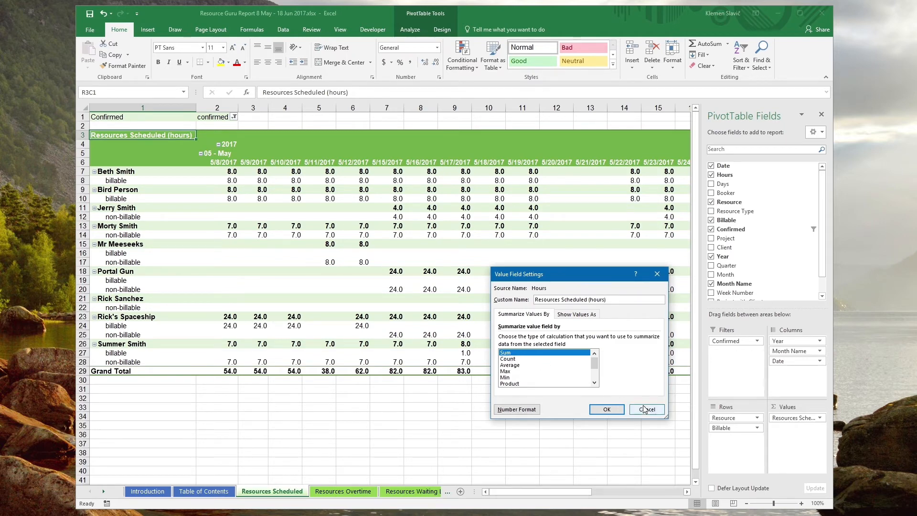
left_click(645, 409)
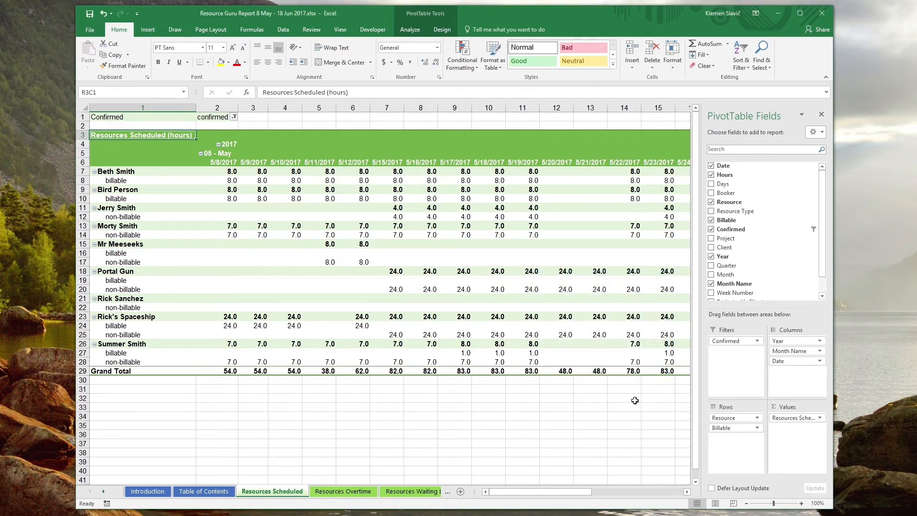
mouse_move(624, 394)
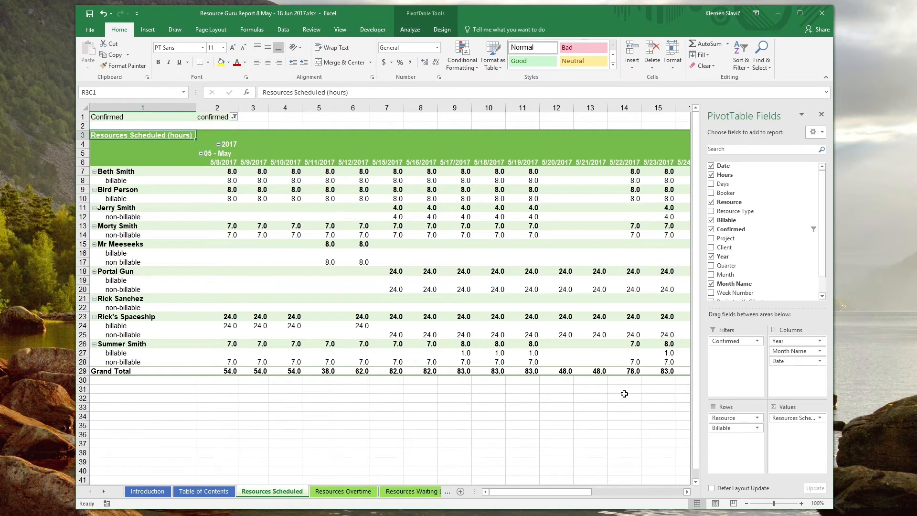
mouse_move(656, 394)
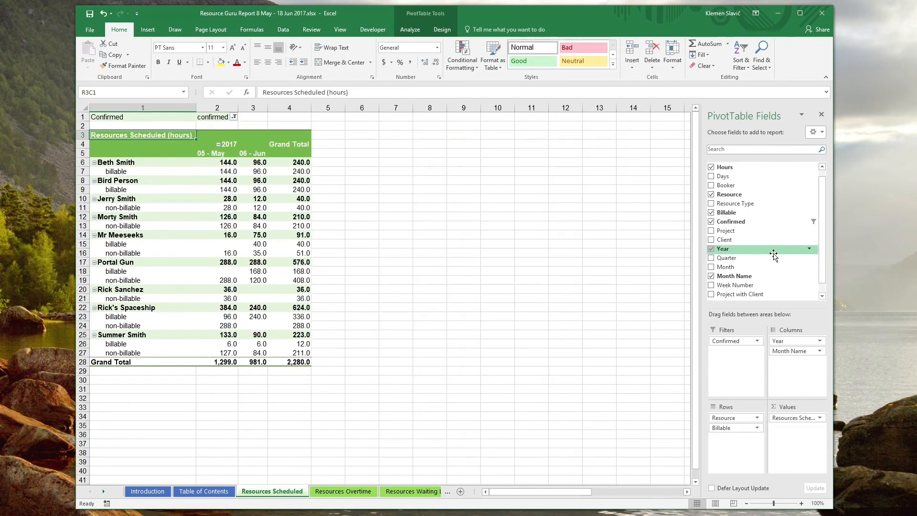
mouse_move(775, 320)
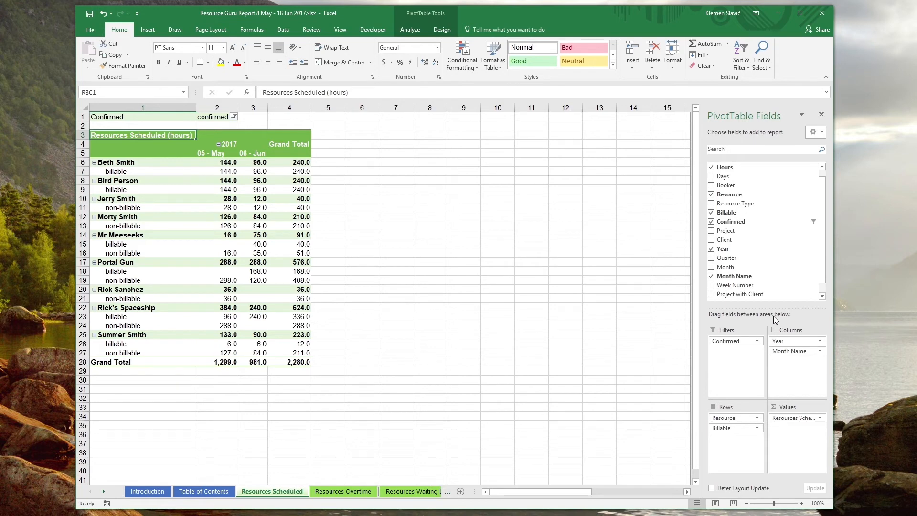
mouse_move(756, 365)
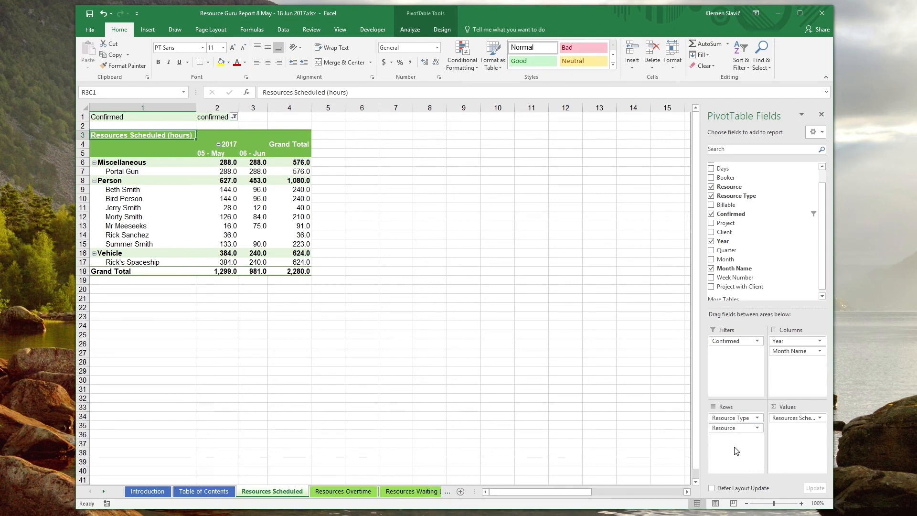
mouse_move(734, 453)
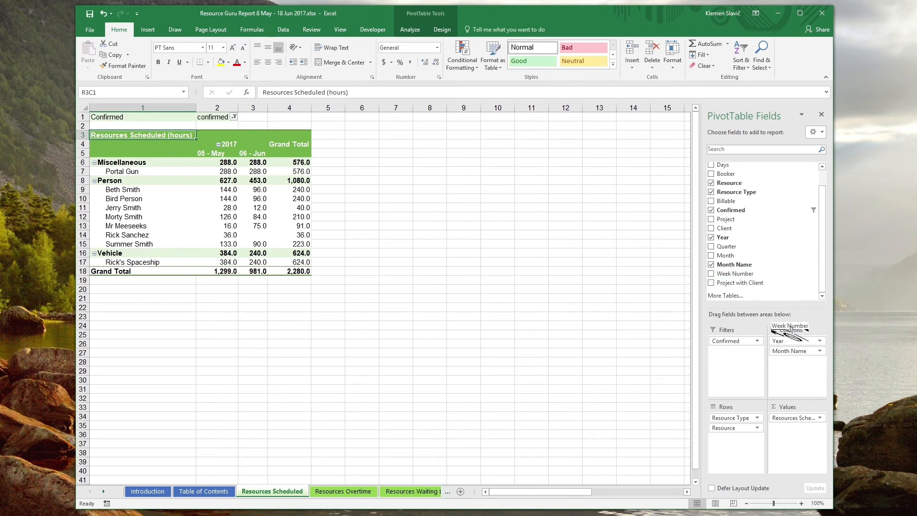
Step: Add Week Number as the pivot's column grouping, giving weekly totals 2017 W19–W24
left_click_drag(789, 325, 790, 360)
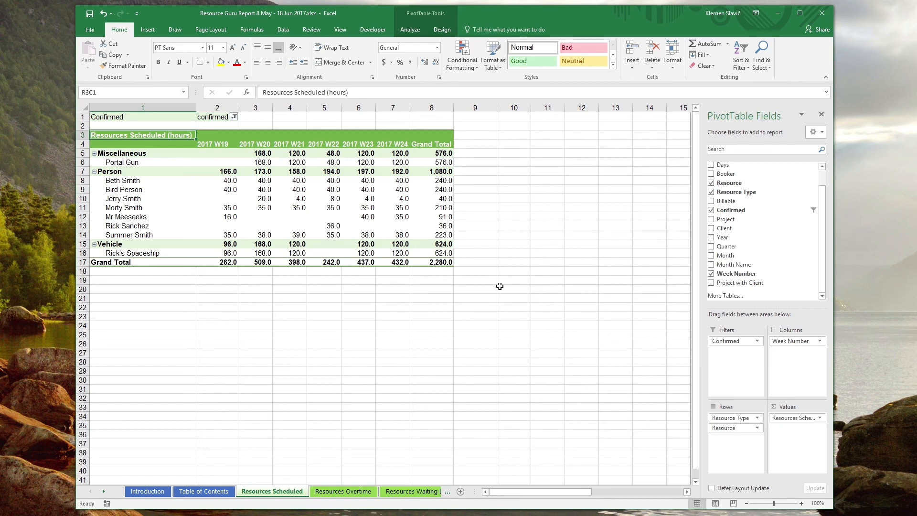
mouse_move(239, 143)
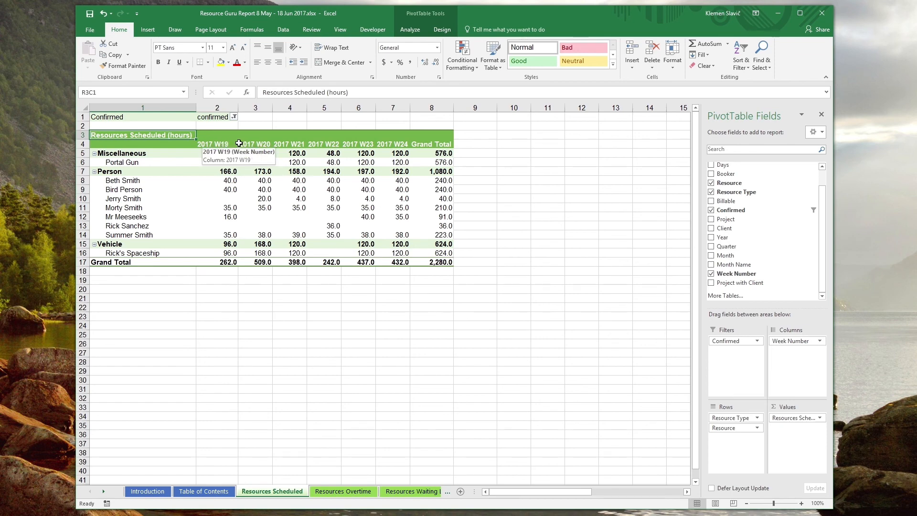